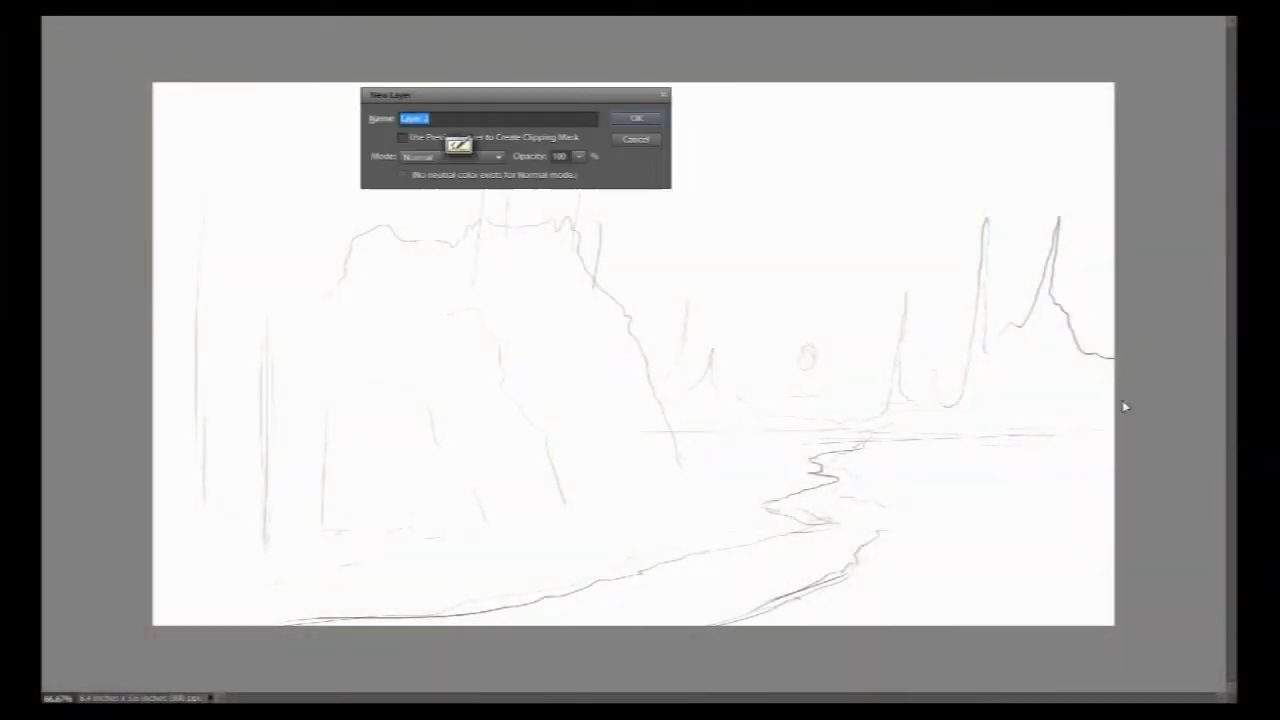
- Add a new layer over the sketch and dab an orange-red sun near the canvas centre
click(636, 118)
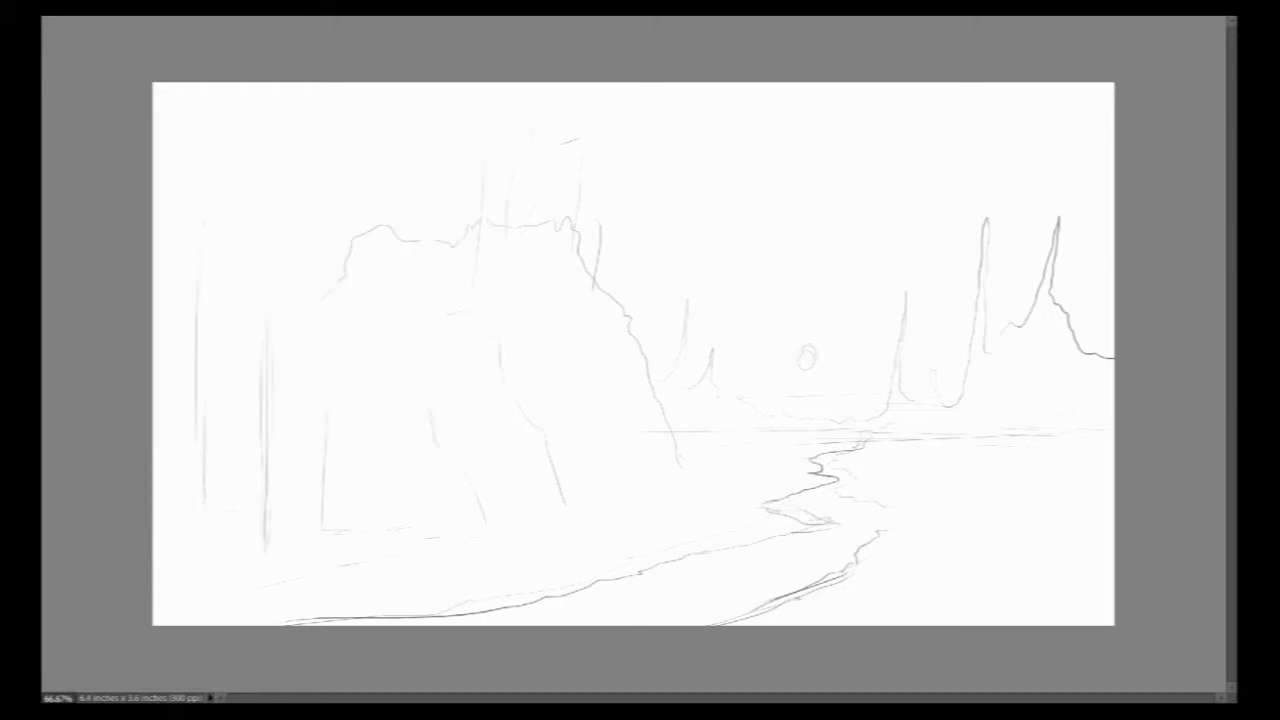
click(808, 356)
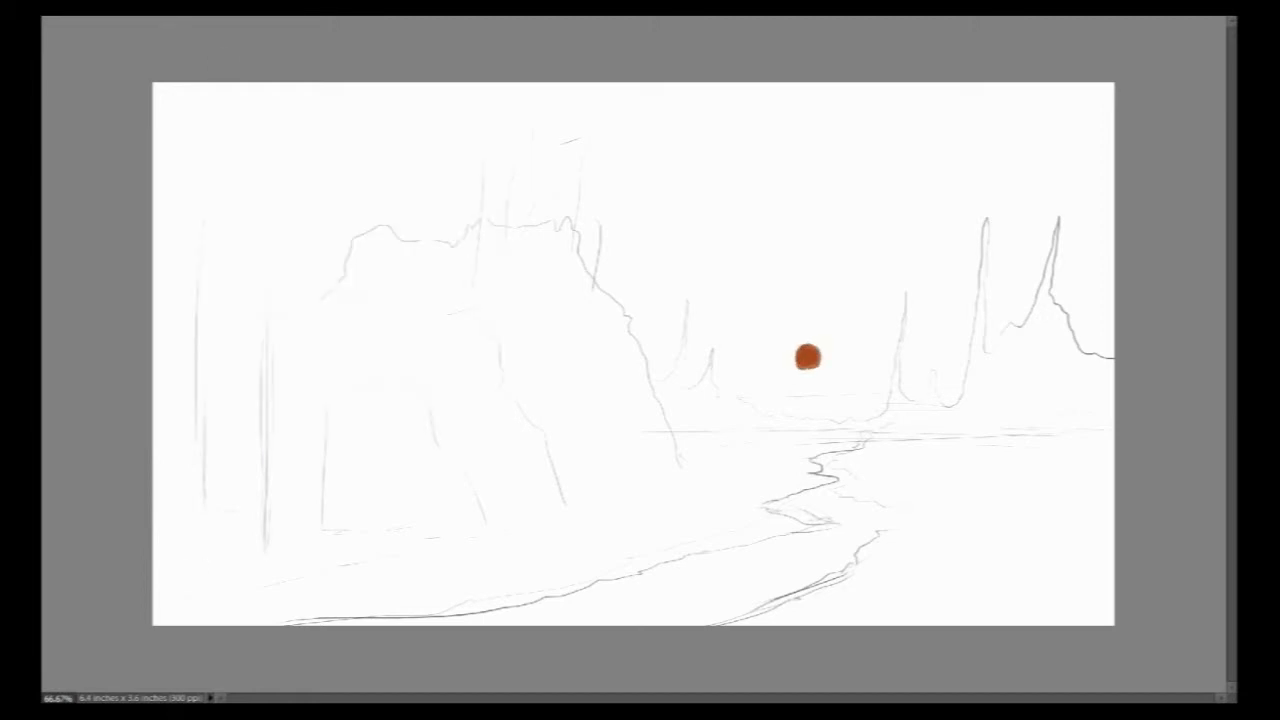
- Paint the sky in warm orange fading to purple at the top, leaving pale mist by the peaks
drag(650, 376, 1060, 390)
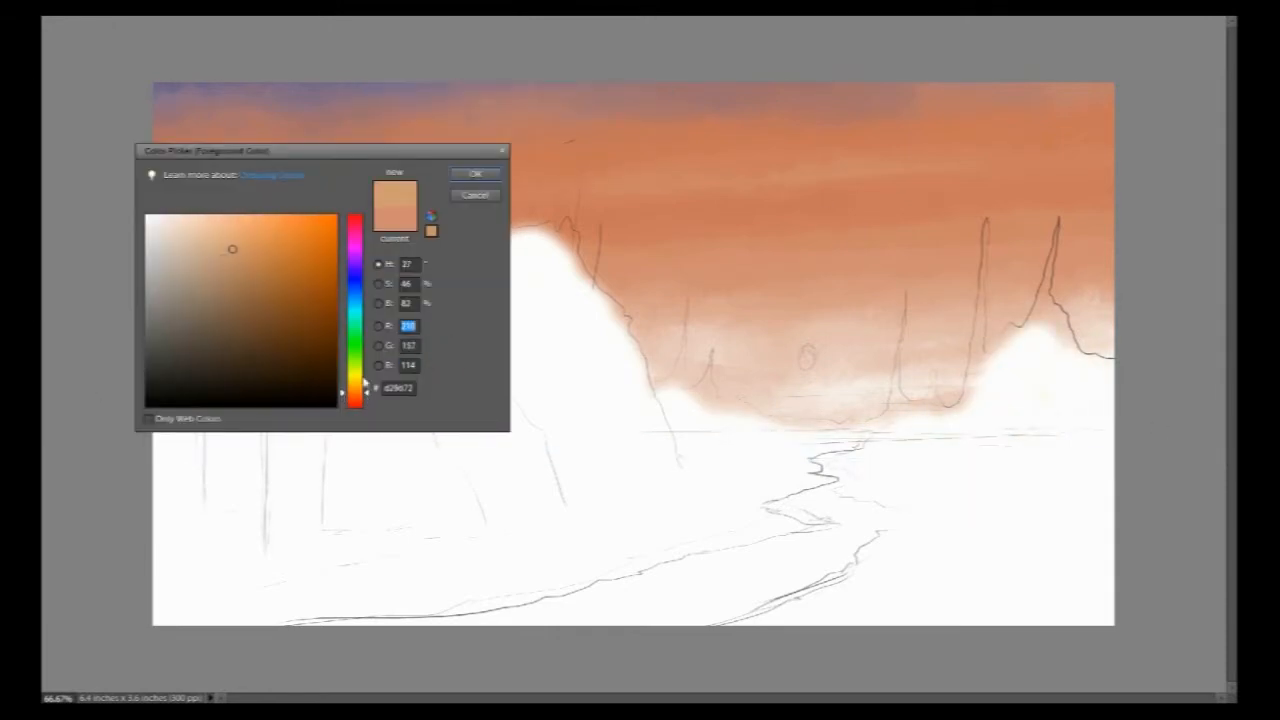
- Choose a pale peach colour, shade the left spires grey and cover the foreground in white
click(180, 262)
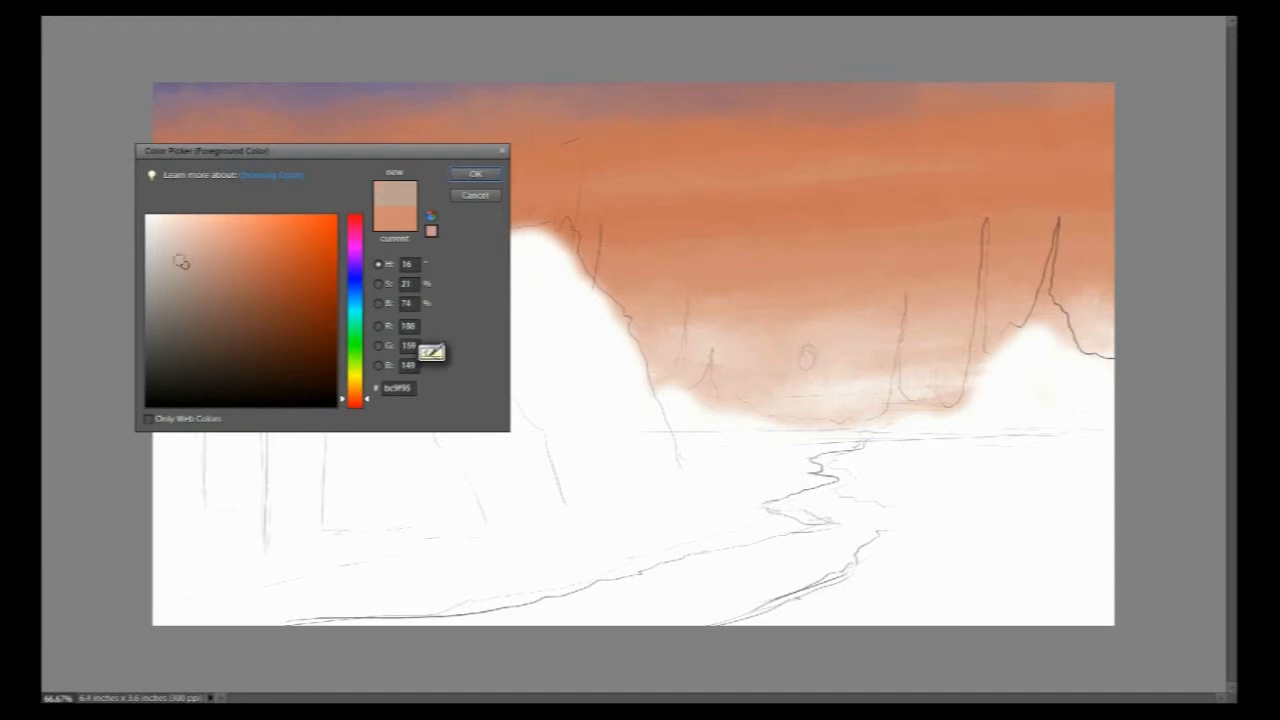
click(476, 172)
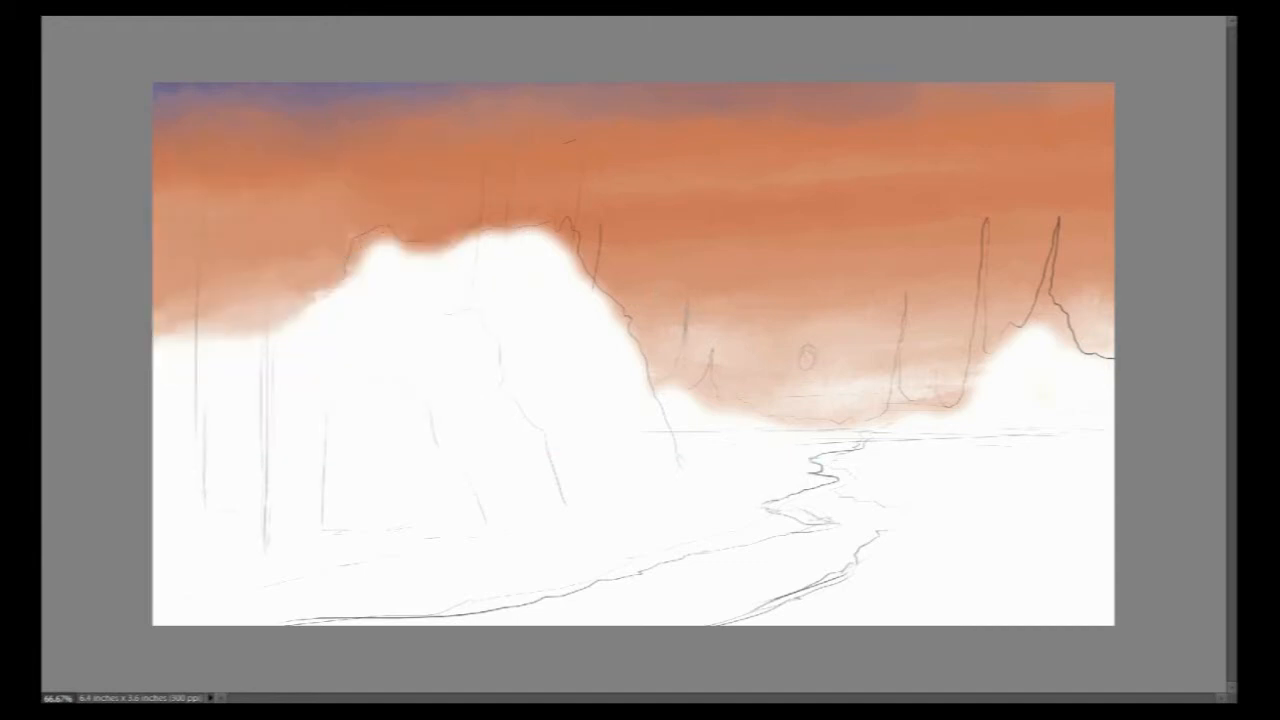
drag(660, 350, 704, 400)
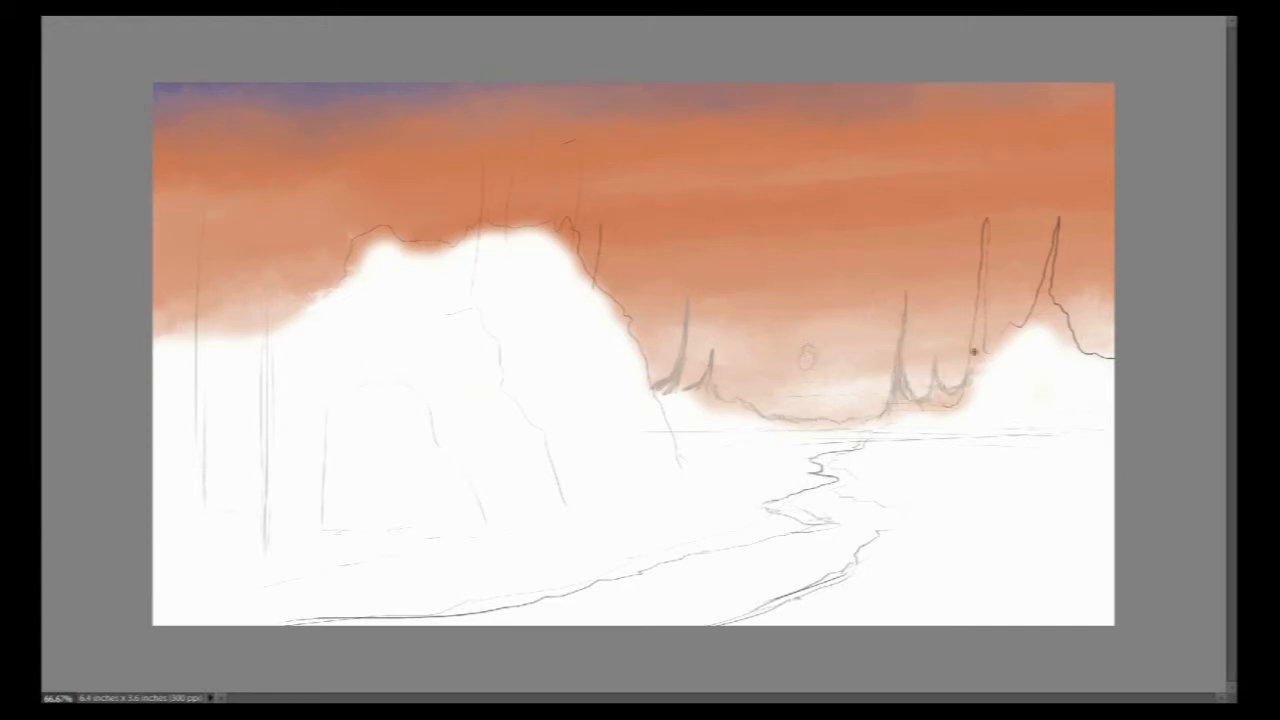
drag(984, 350, 1056, 216)
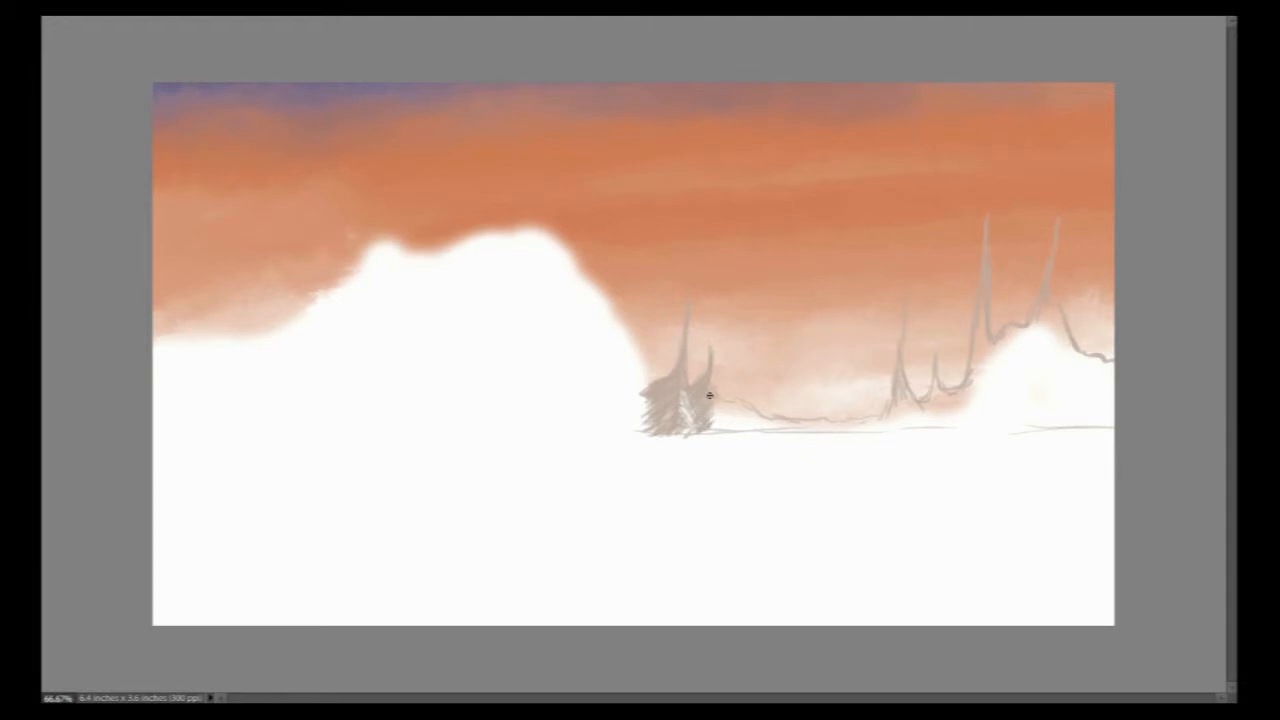
- Shade the left and right horizon spires and the mist between them in grey-brown tones
drag(708, 398, 744, 432)
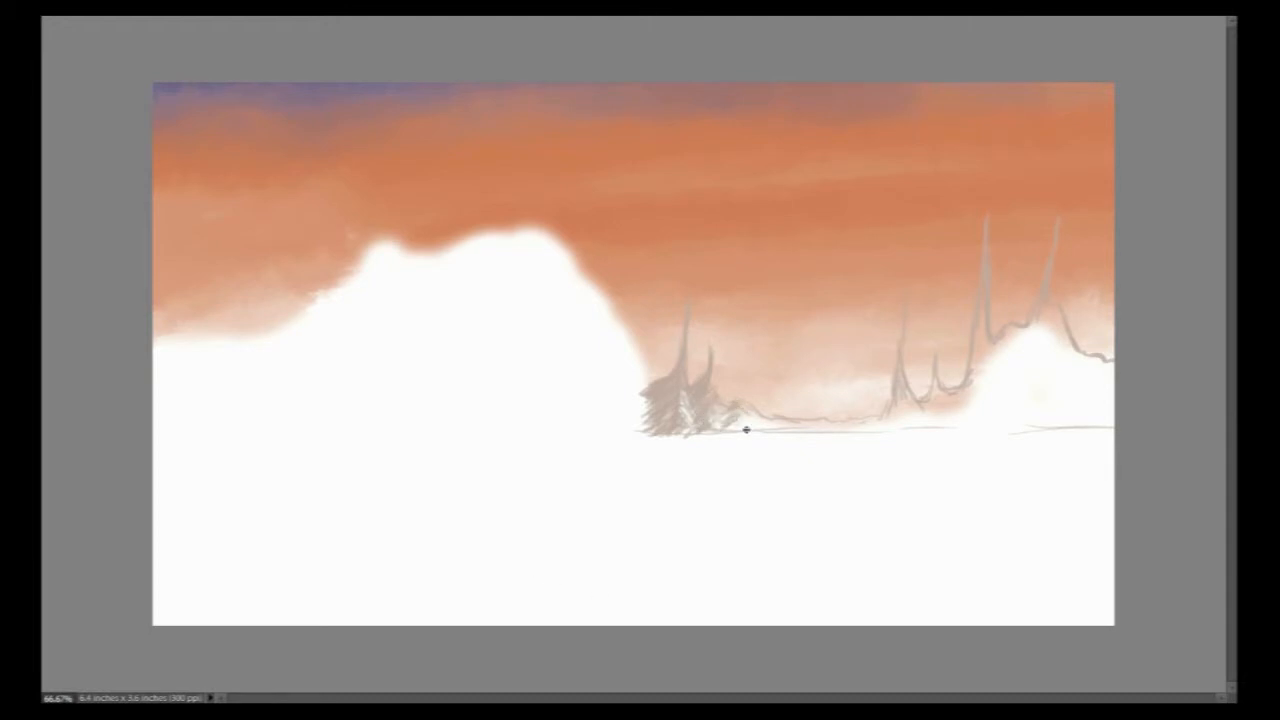
drag(744, 430, 838, 428)
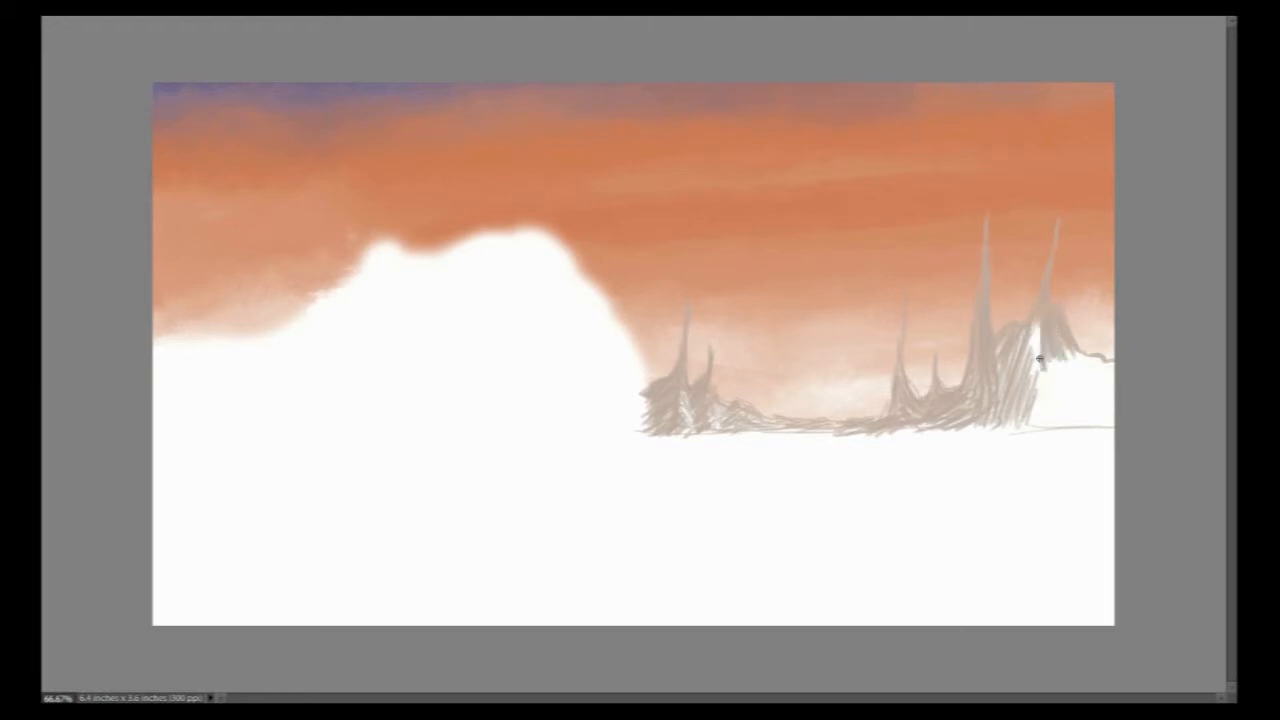
drag(1040, 360, 1076, 376)
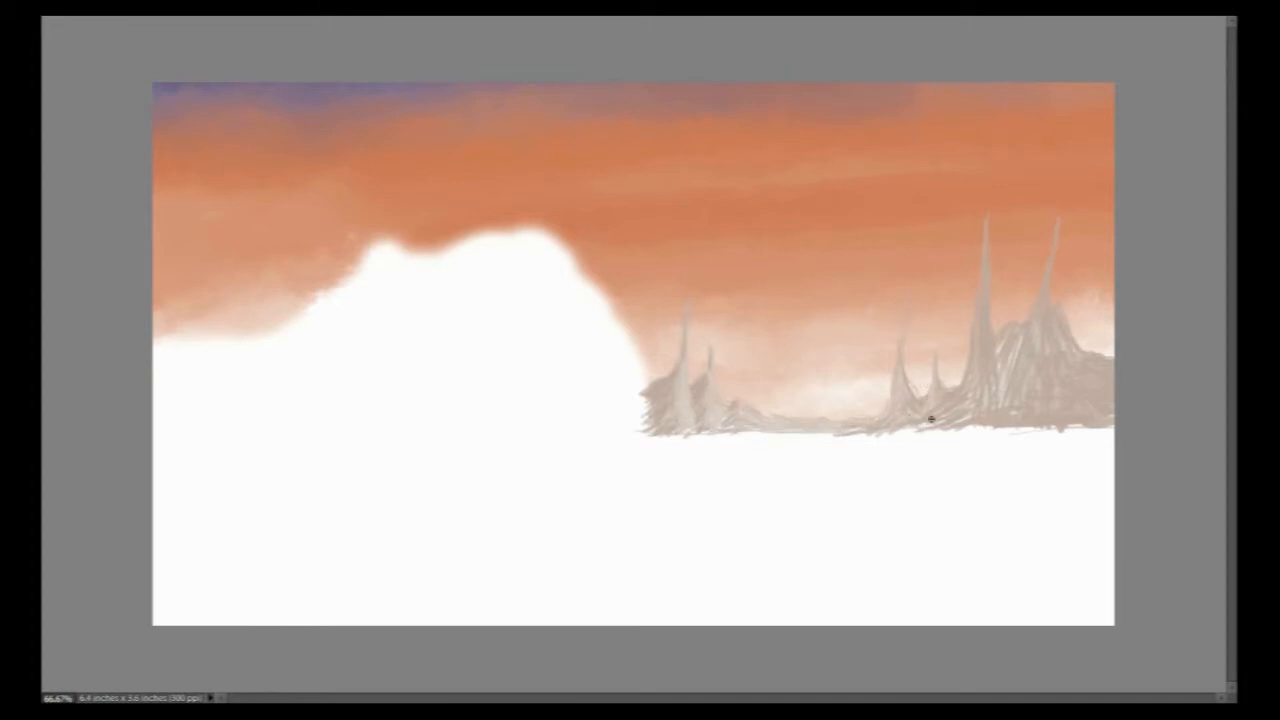
drag(930, 420, 1000, 364)
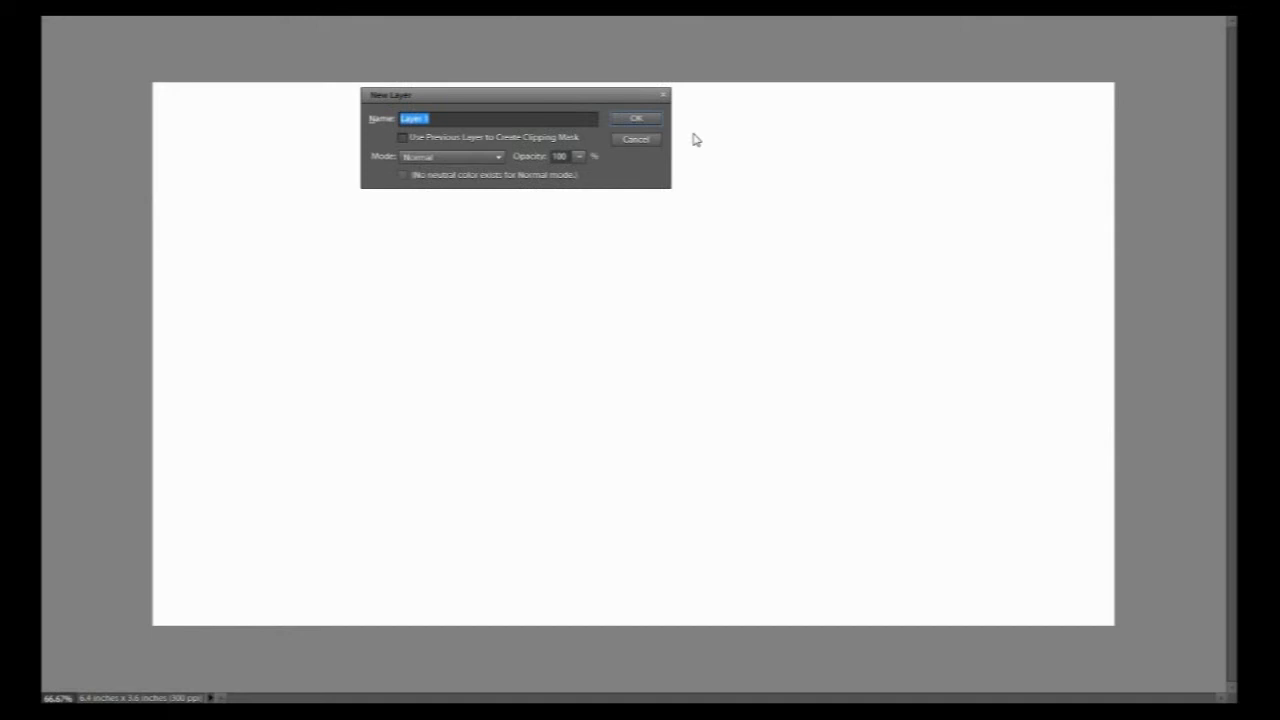
- Add a new layer and paint a winding orange-brown river from the horizon to the bottom edge
click(636, 116)
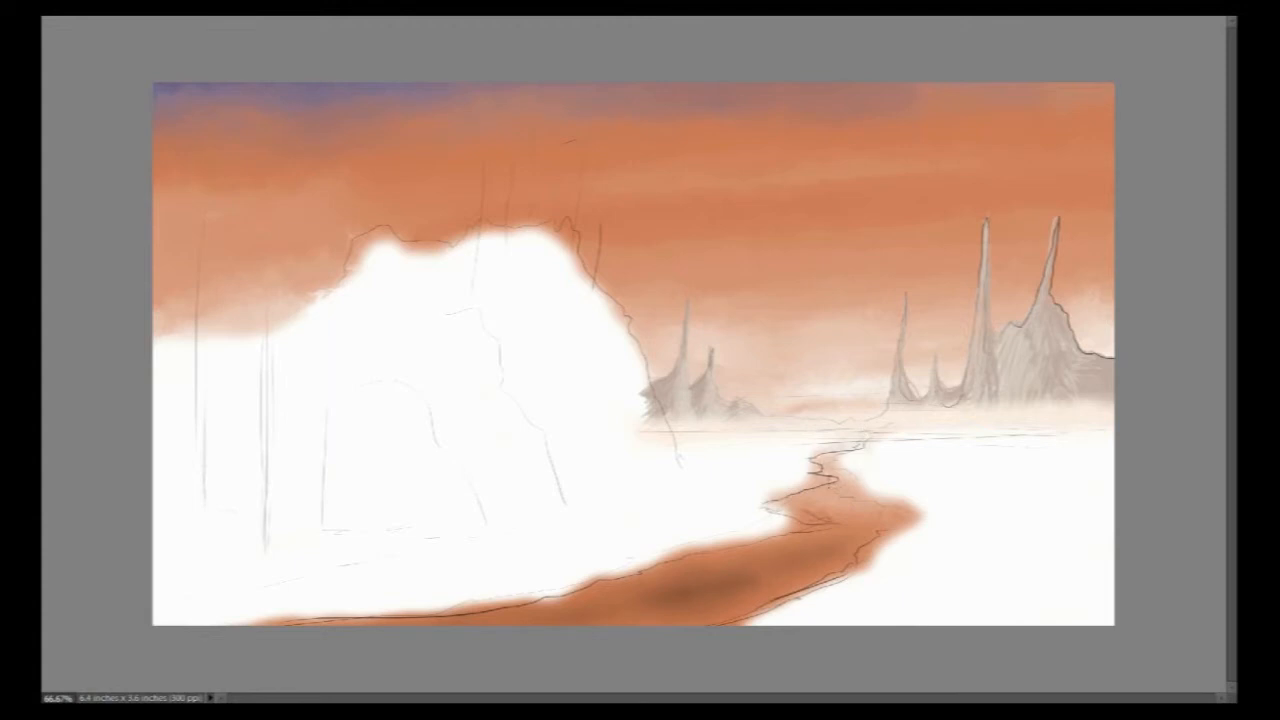
click(780, 520)
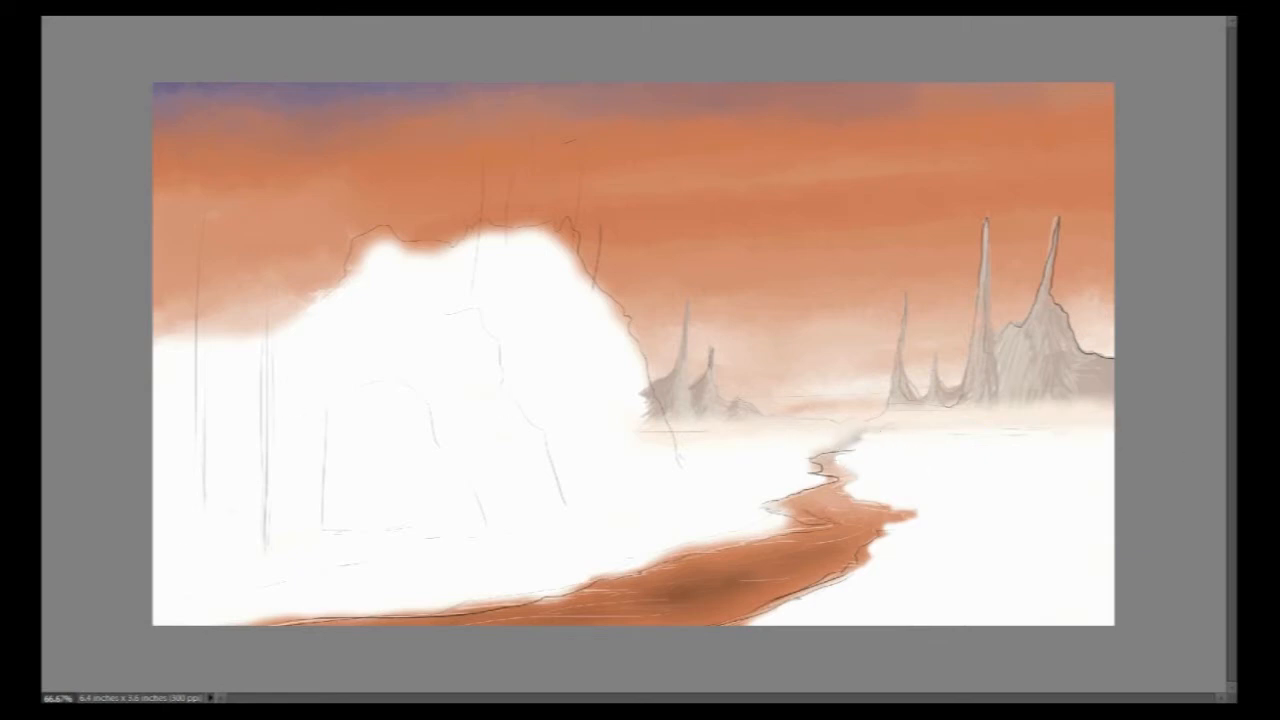
- Choose a dark brown and block in the ground on both sides of the river
click(432, 228)
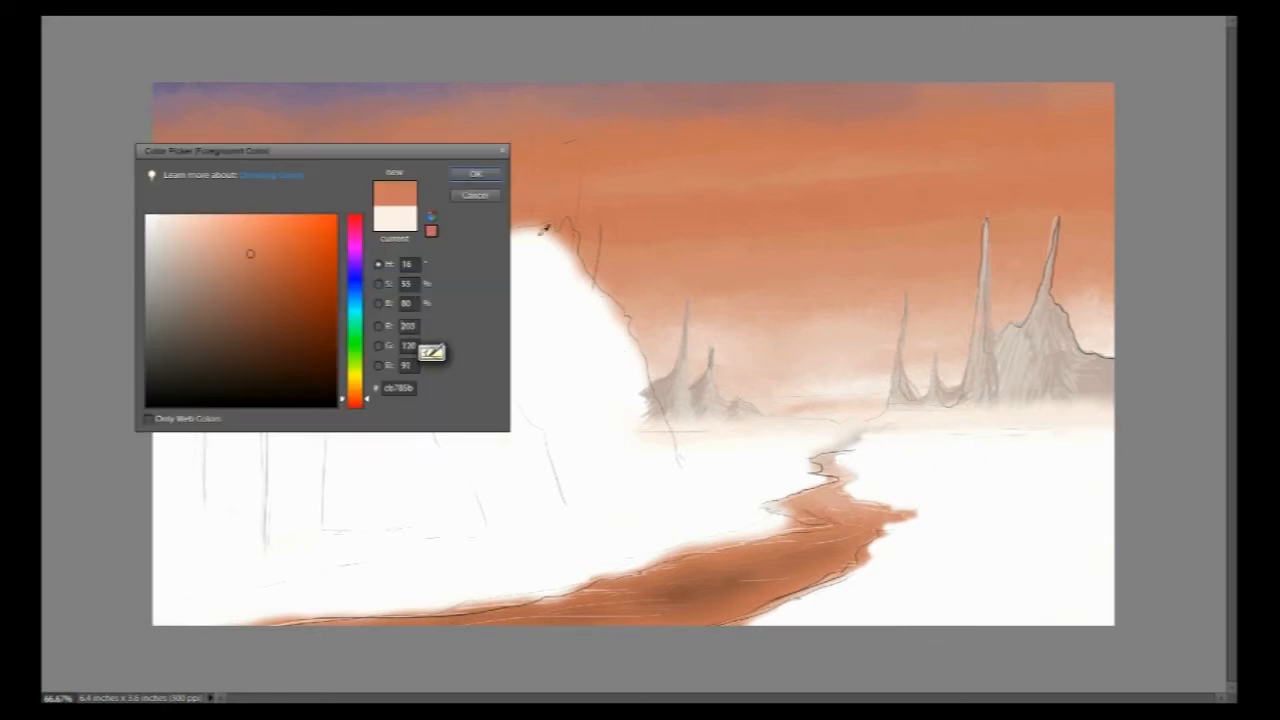
click(474, 172)
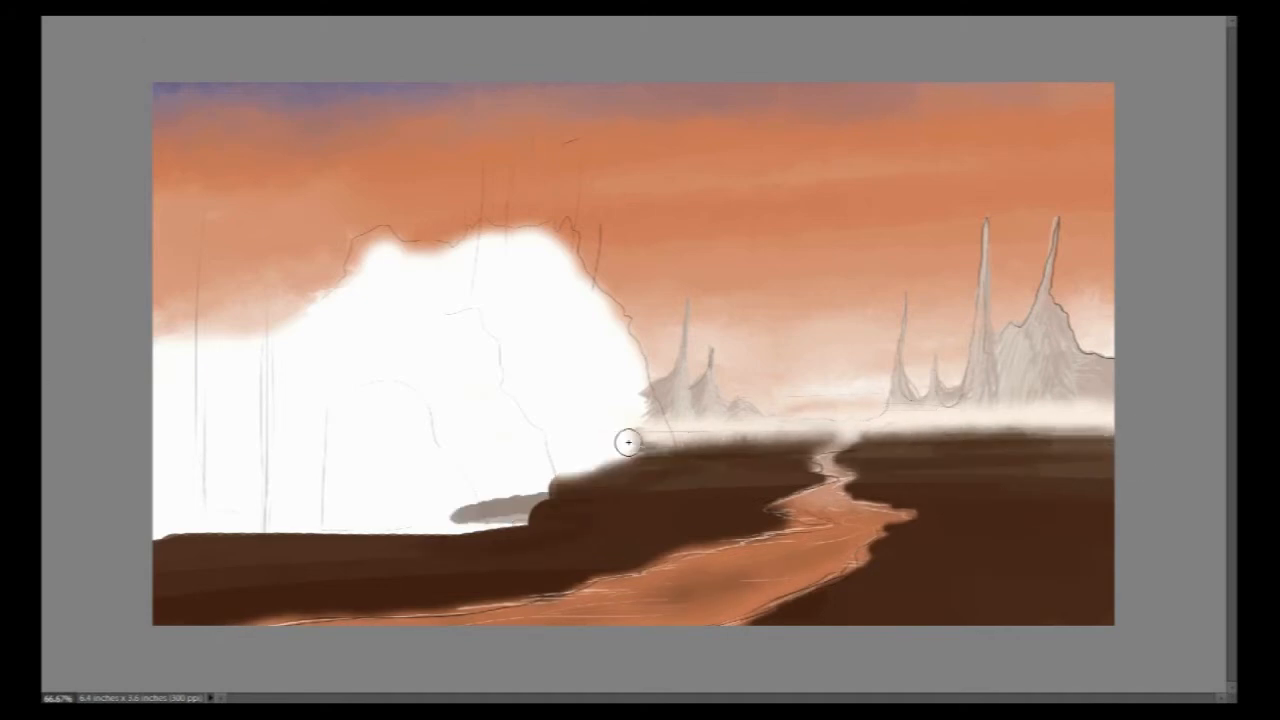
- Paint green grass over the brown riverbanks and add small rocks in the river
drag(160, 550, 642, 460)
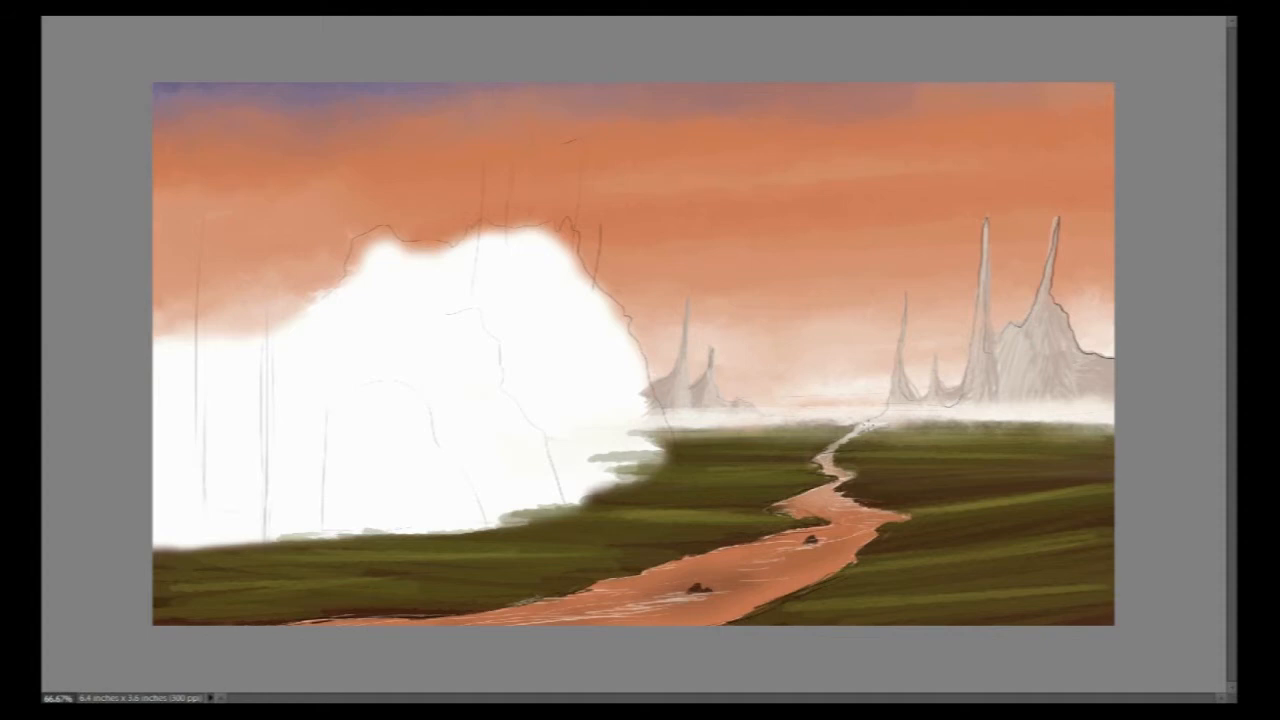
mouse_move(558, 410)
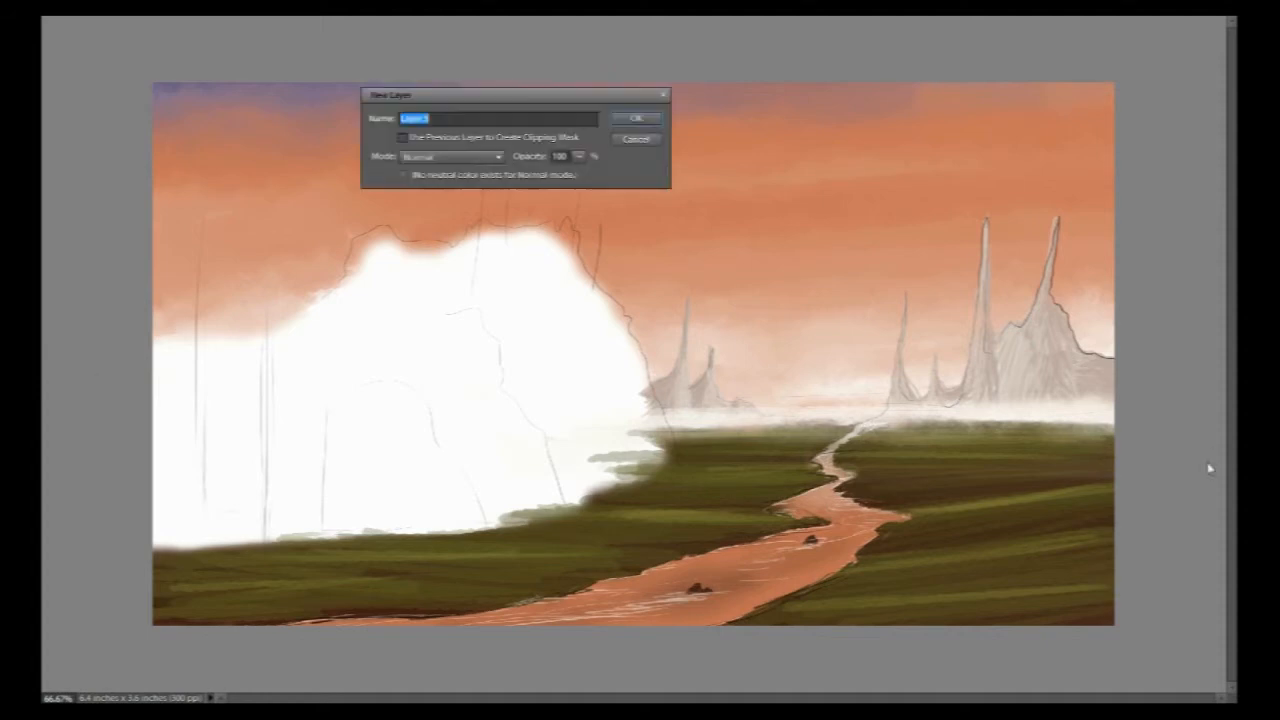
- Add a new layer, paint the mountain dark brown with rock detail and conifers along the left edge
click(636, 116)
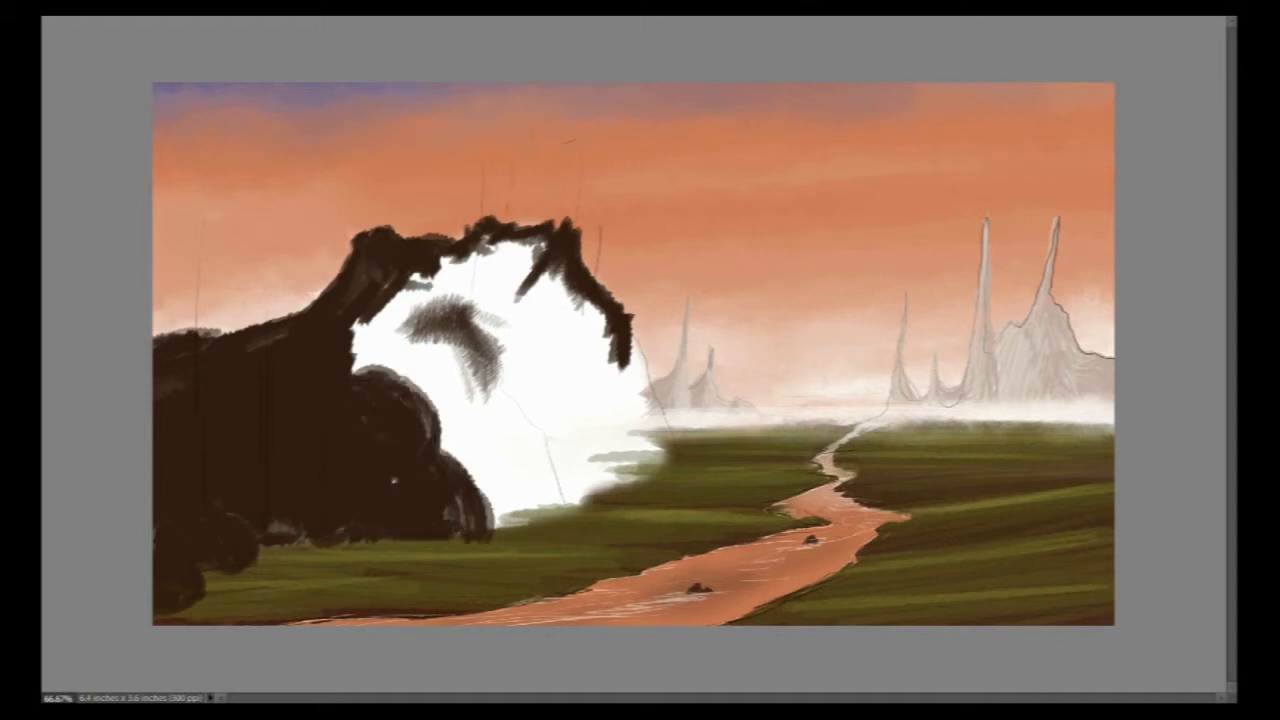
drag(500, 280, 540, 480)
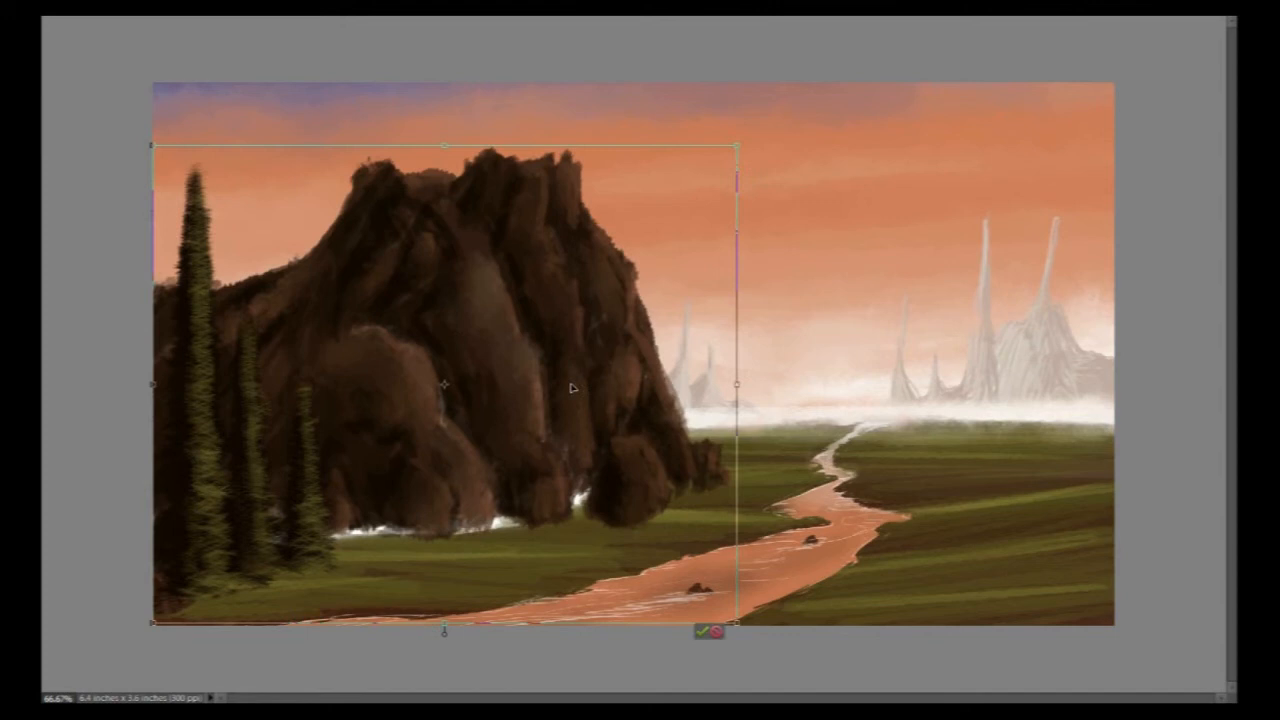
click(700, 632)
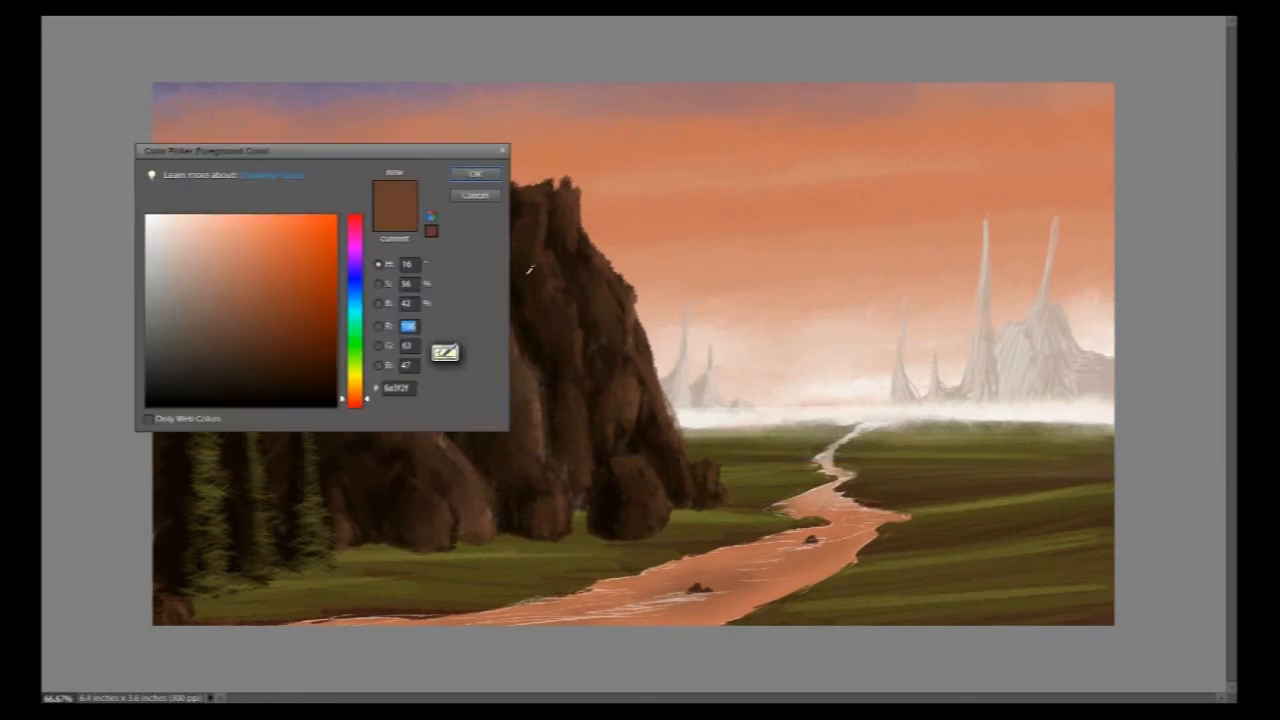
- Pick a brown to refine the mountain rocks and paint tiny figures standing in the lower river
click(474, 172)
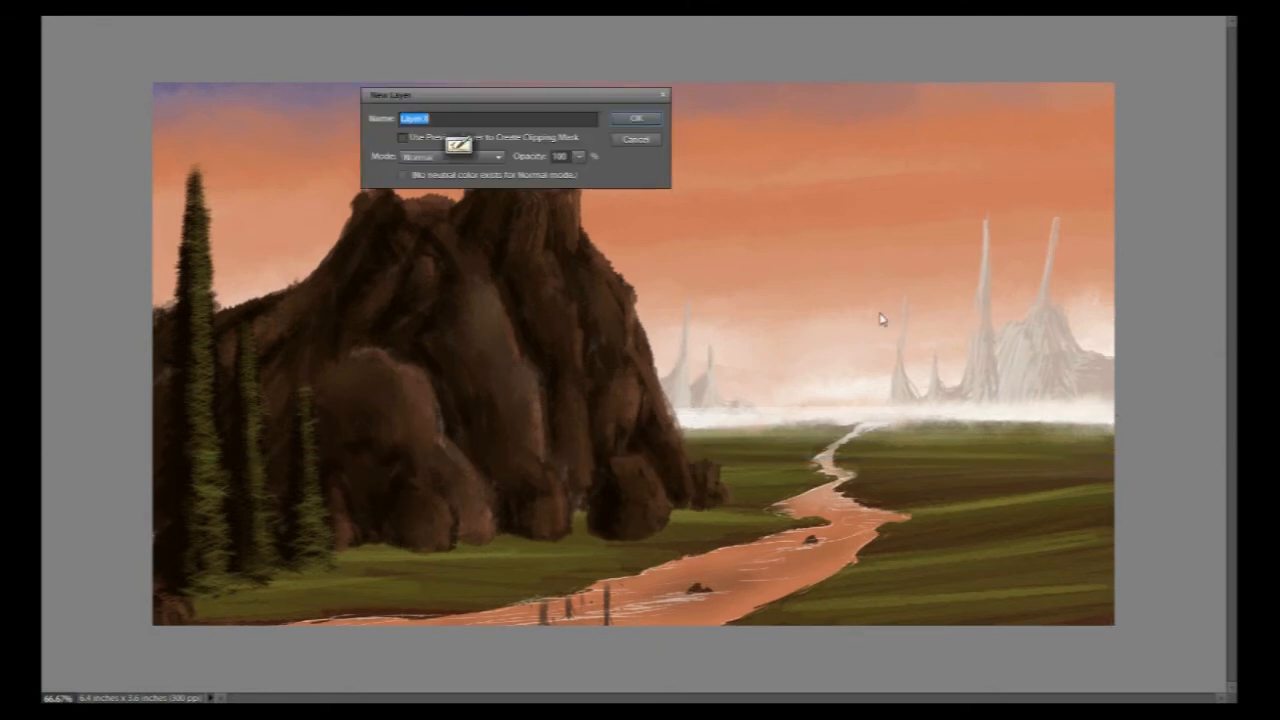
- Add a new layer, crown the summit with tree-city spires and detail the tall right-edge conifer
click(636, 116)
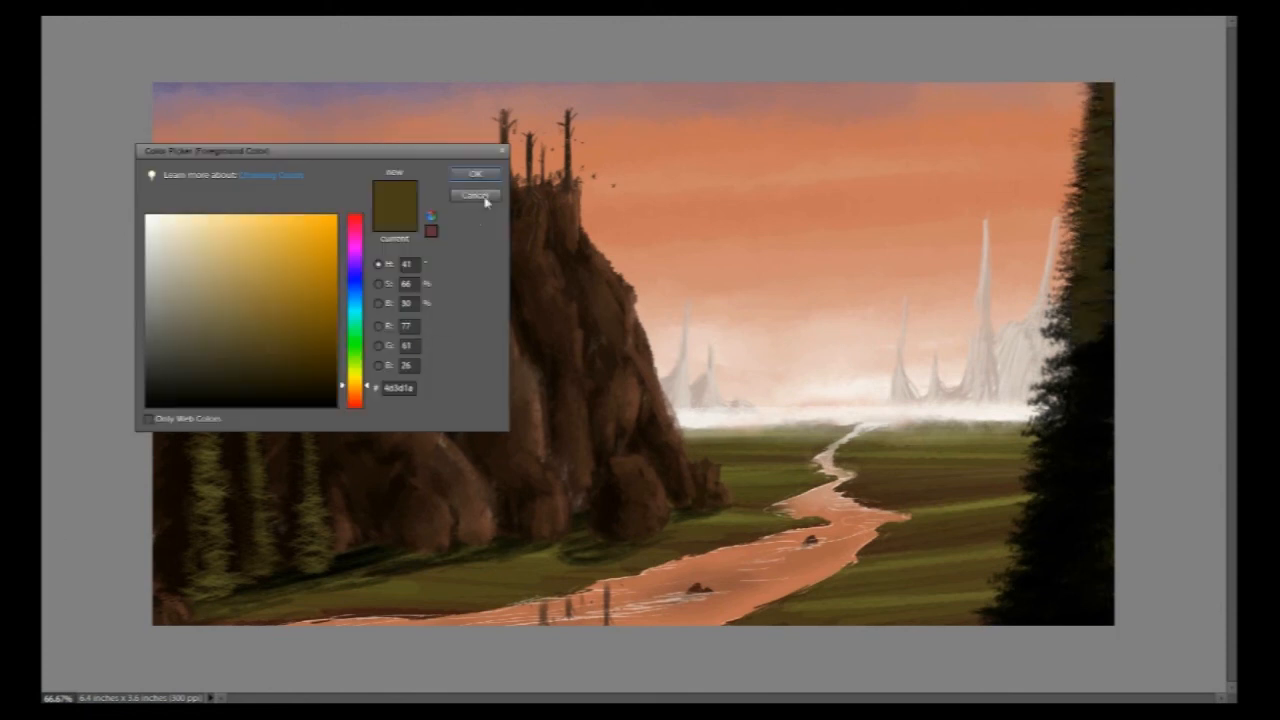
click(472, 196)
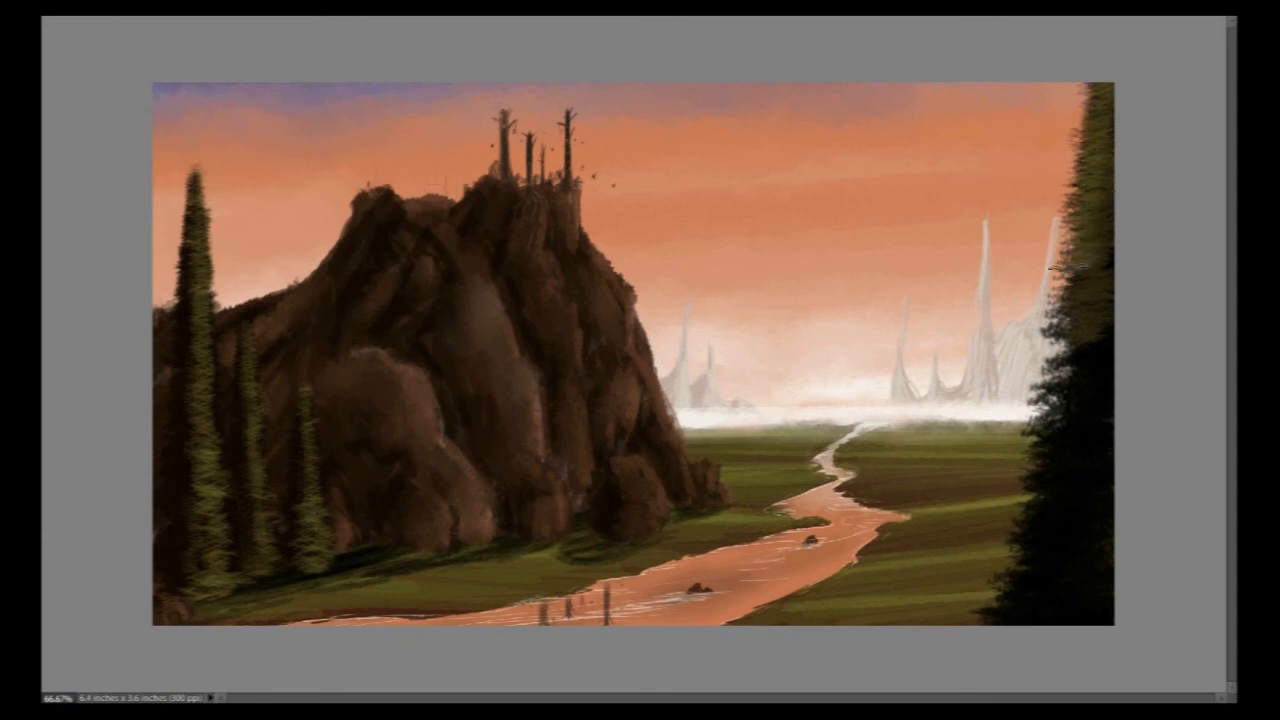
drag(1044, 270, 1096, 356)
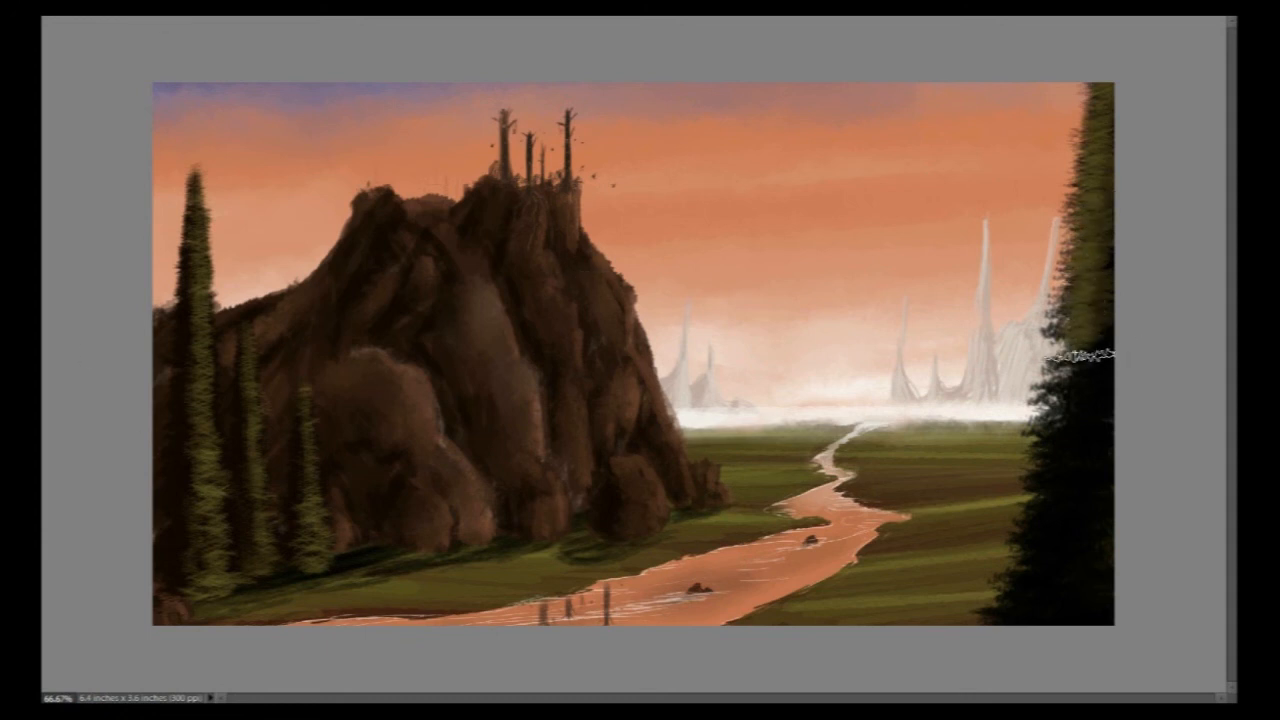